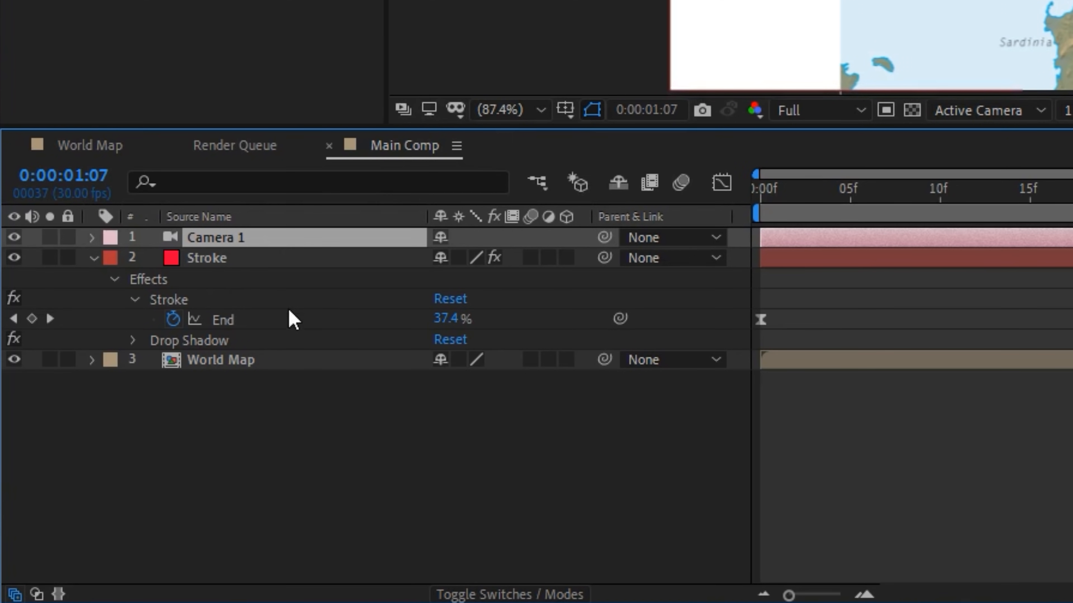
Step: Enable the 3D Layer switch on the Stroke and World Map layers
left_click(221, 360)
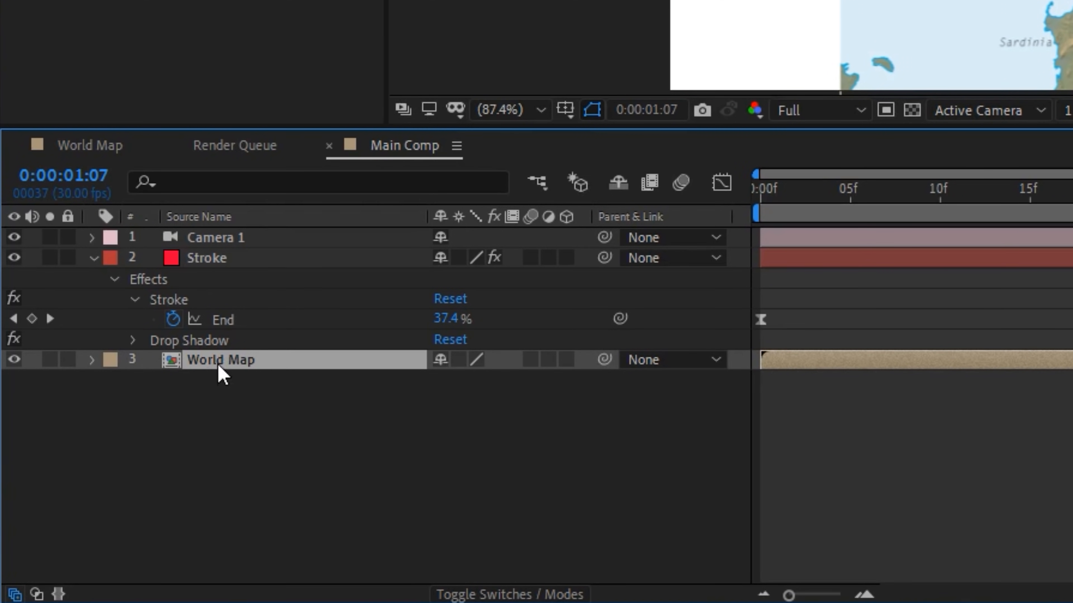
mouse_move(571, 257)
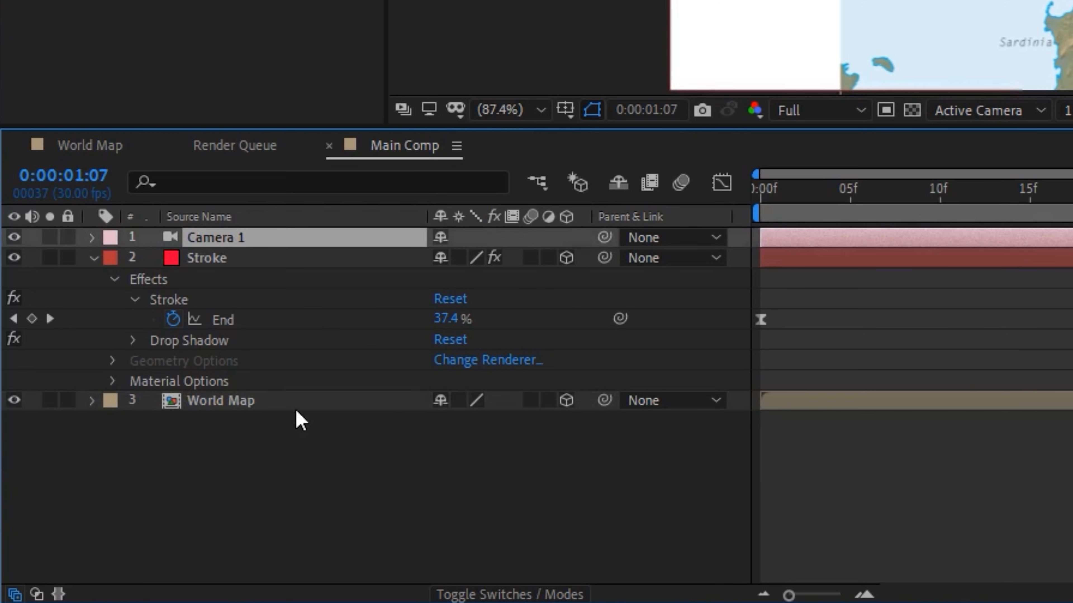
Step: Create Null 1 as a 3D null object and parent Camera 1 to it
right_click(298, 421)
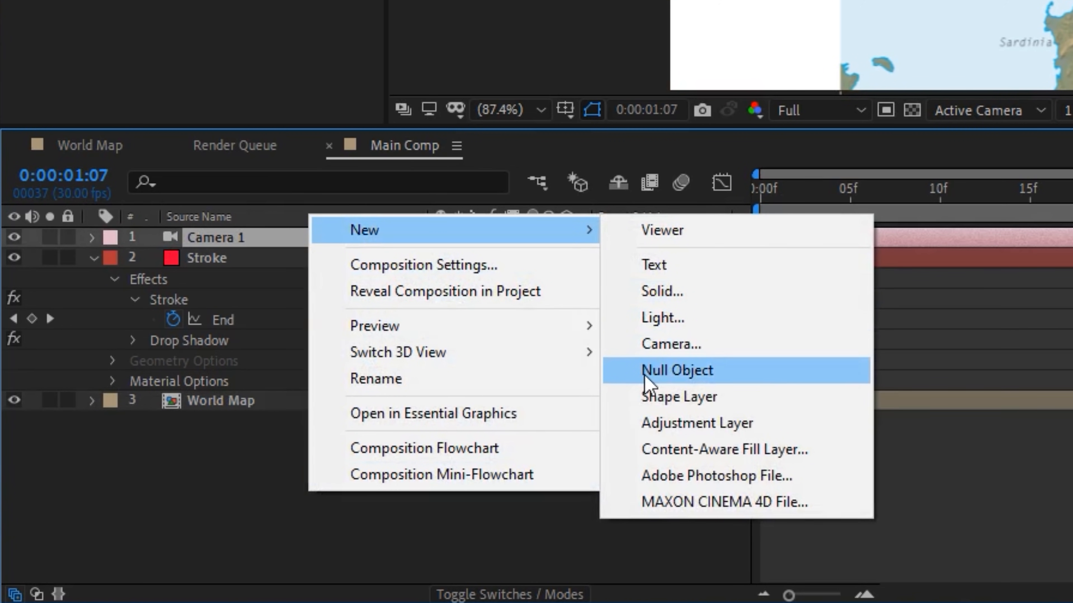
left_click(676, 369)
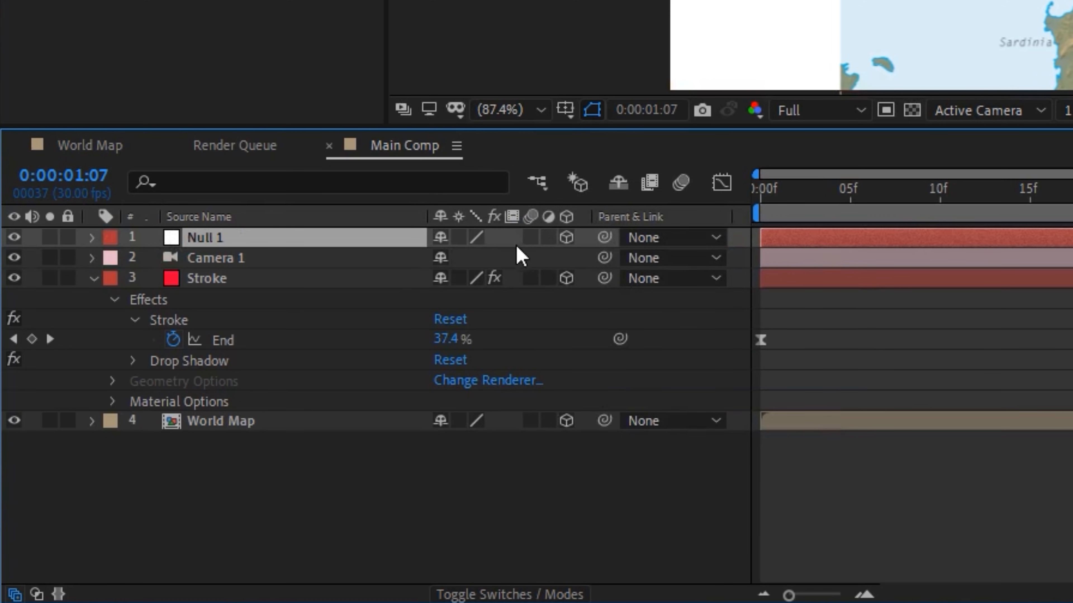
mouse_move(226, 267)
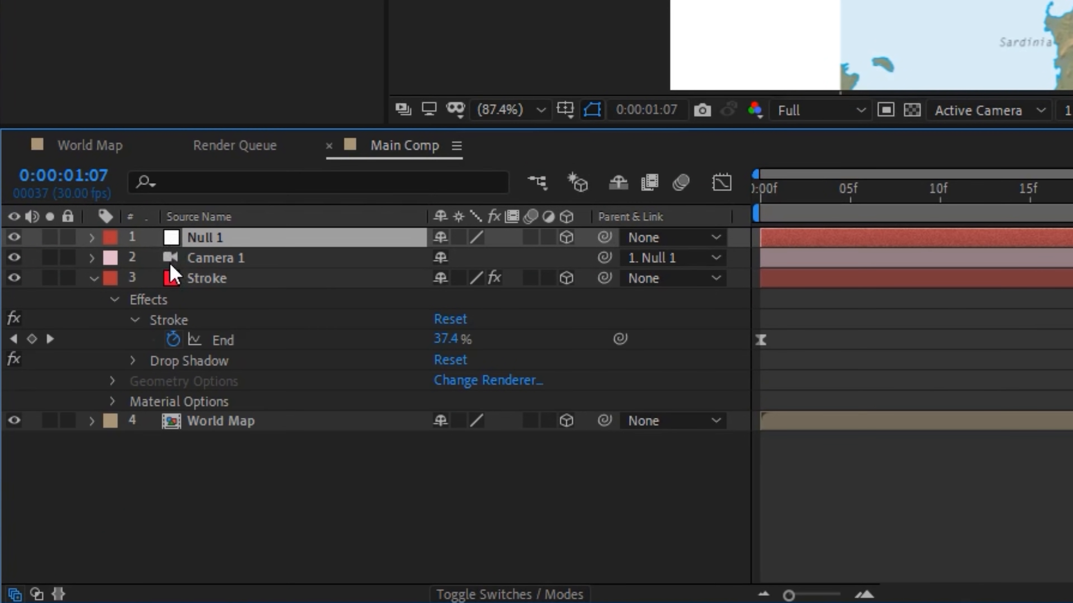
Step: Keyframe Null 1's Position and Rotation at frame 0 to frame Germany at a tilted angle
left_click(91, 236)
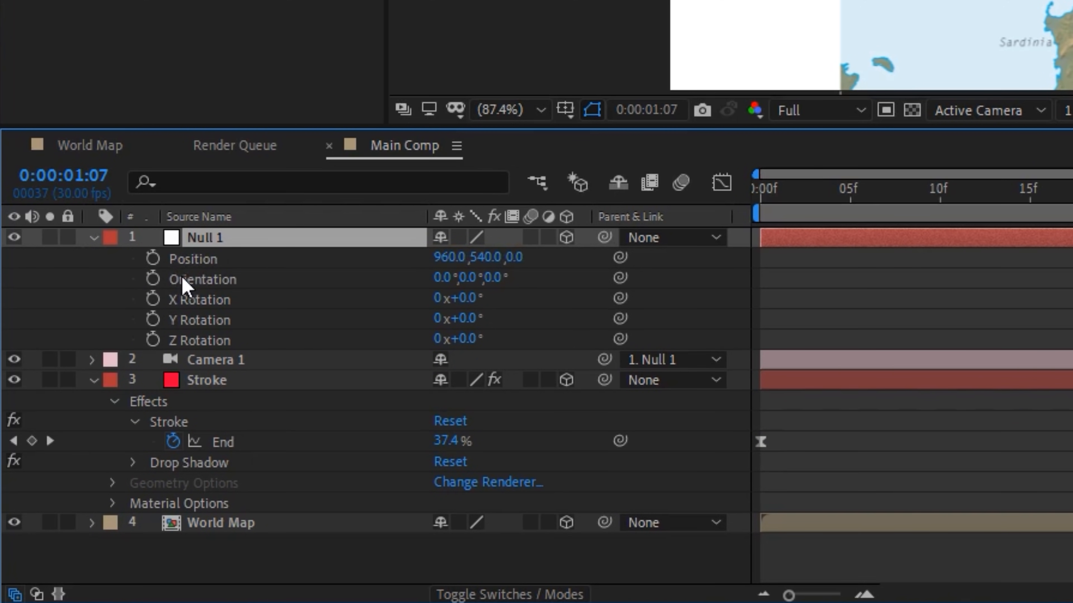
mouse_move(209, 384)
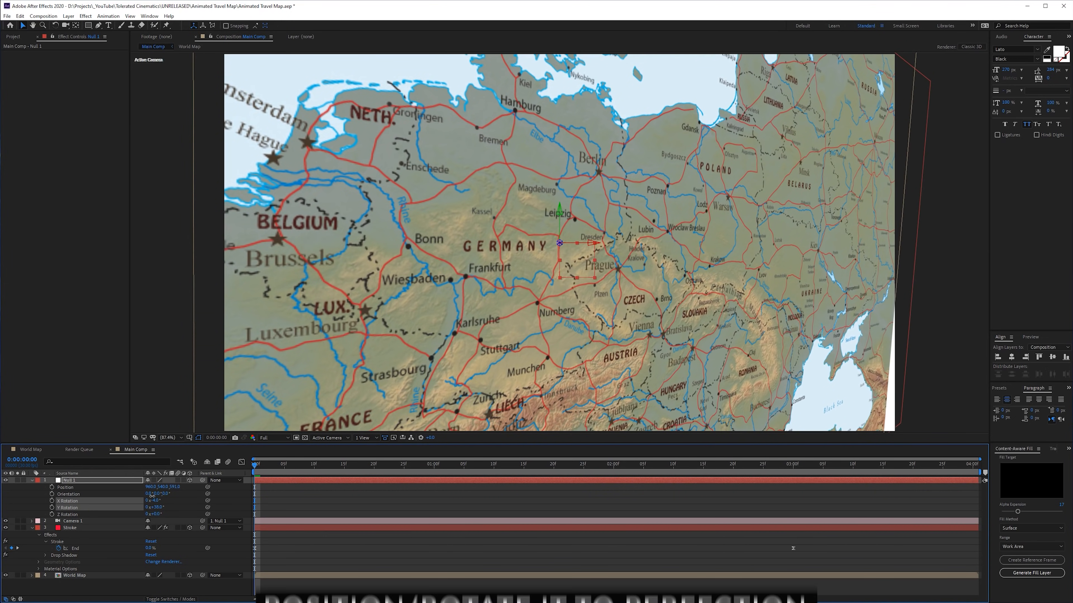
left_click_drag(558, 244, 484, 243)
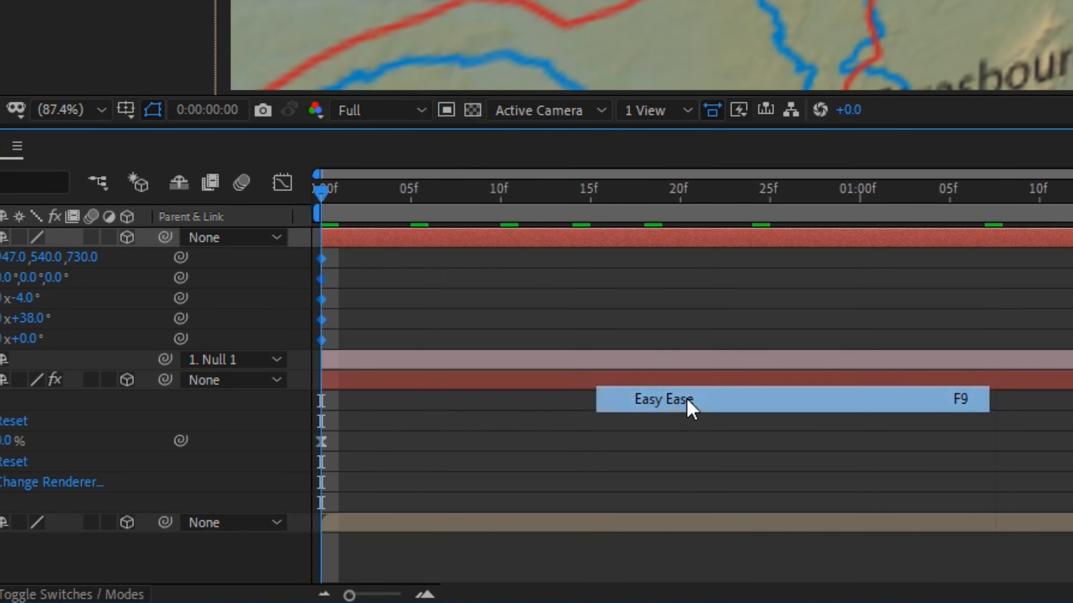
Step: Apply Easy Ease to Null 1's keyframes and reshape the speed curve in the Graph Editor
left_click(662, 399)
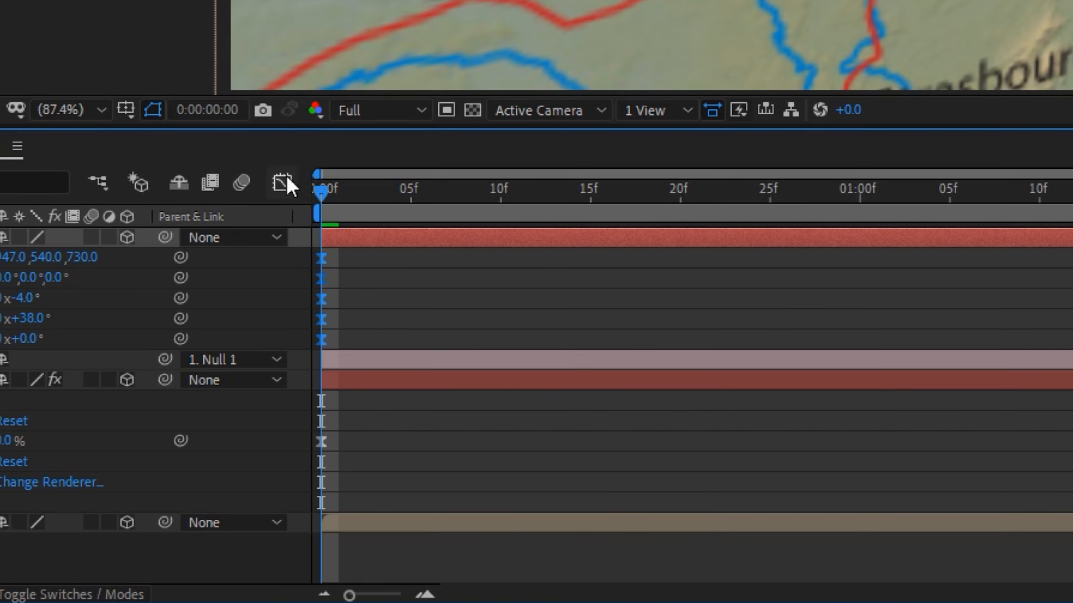
left_click(280, 182)
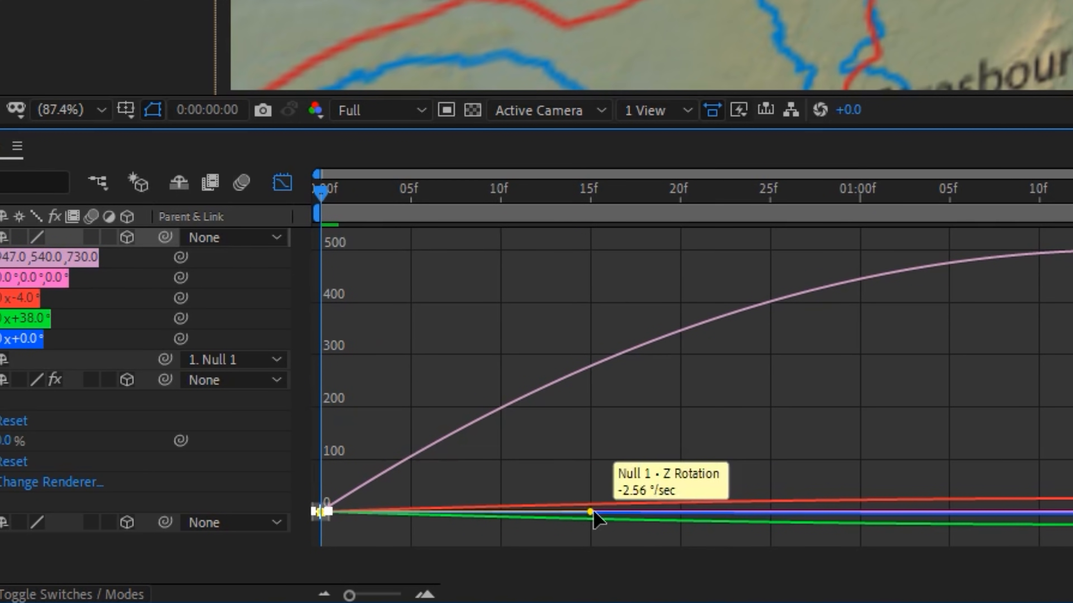
left_click_drag(593, 512, 805, 514)
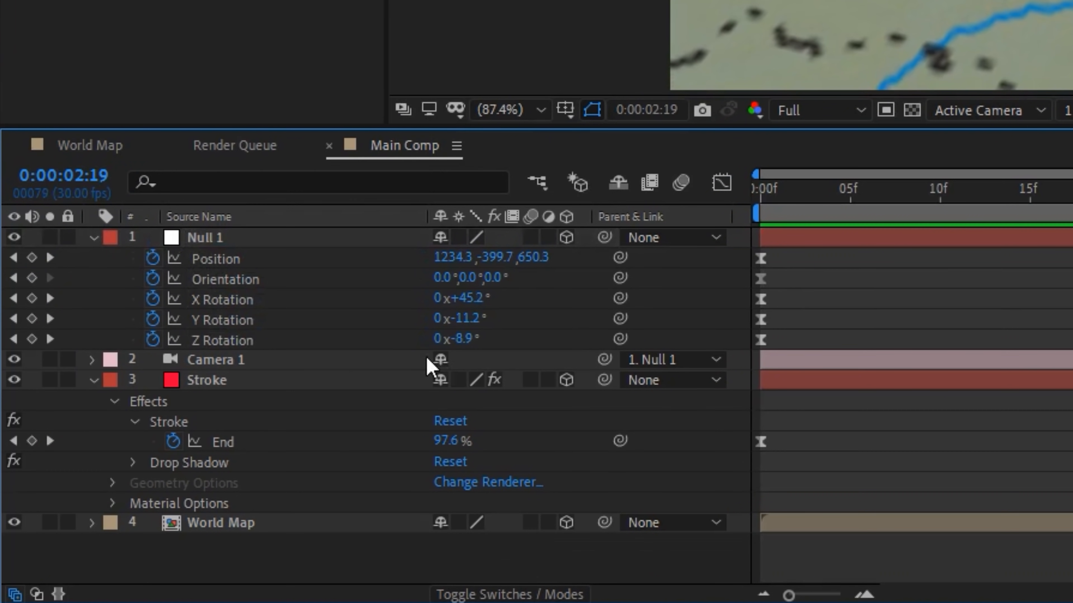
Step: Switch Camera 1's Depth of Field to On in its Camera Options
left_click(92, 359)
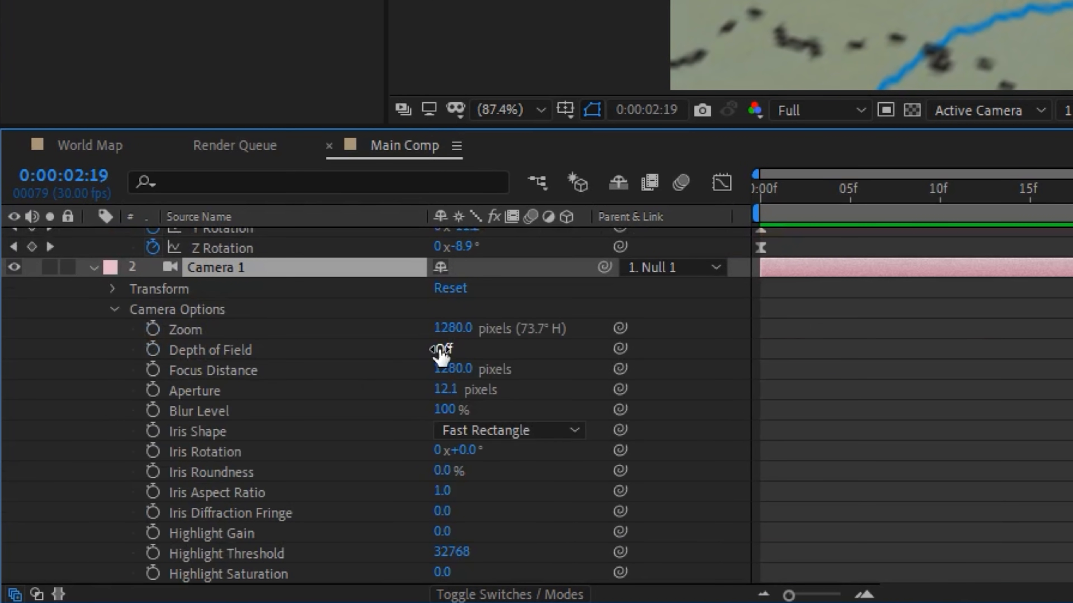
left_click(441, 349)
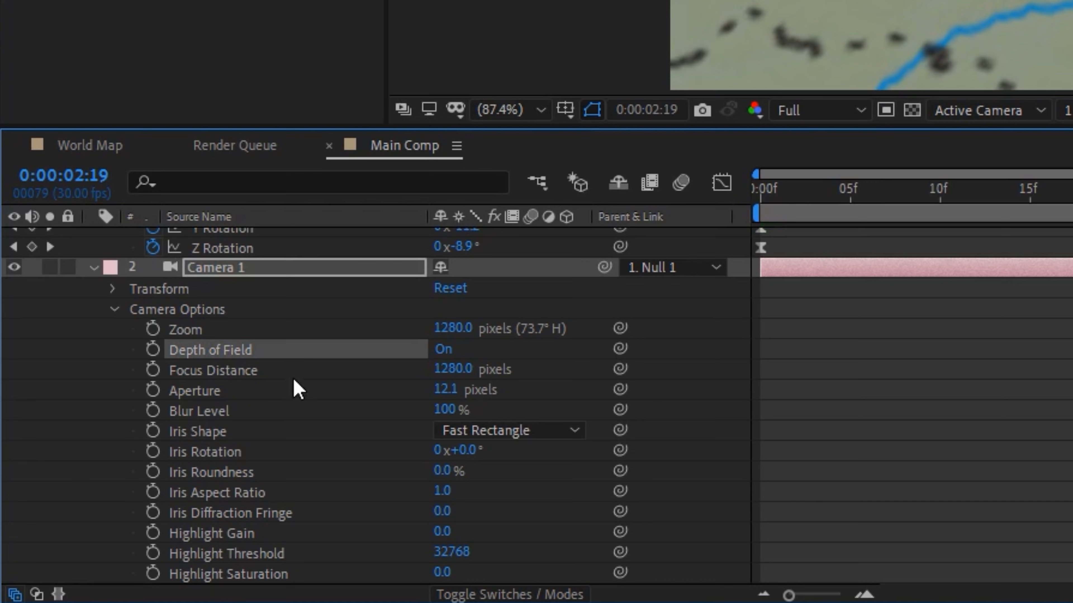
mouse_move(205, 404)
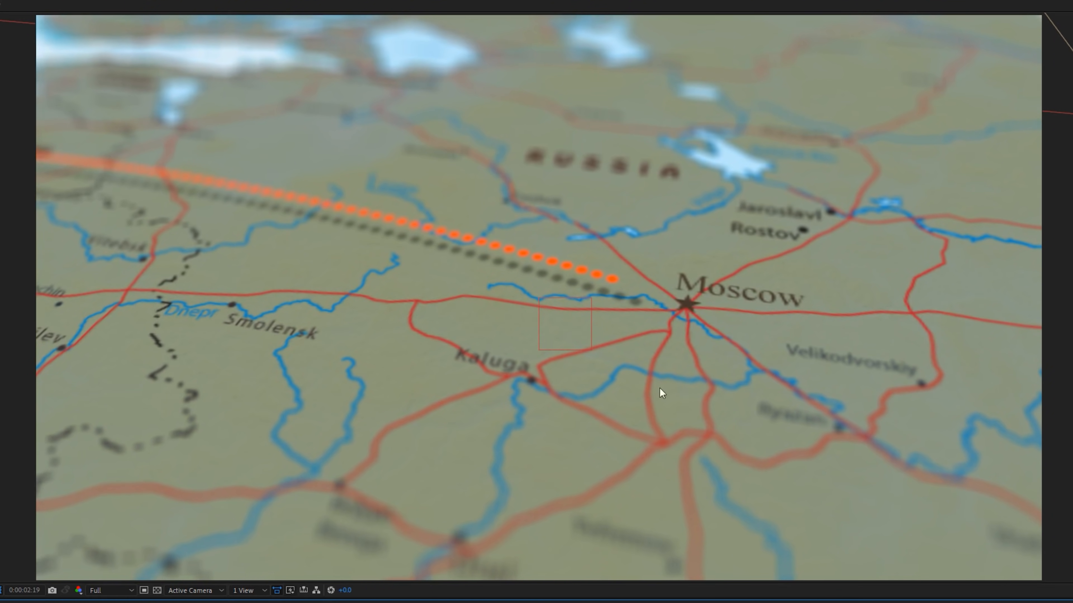
mouse_move(688, 288)
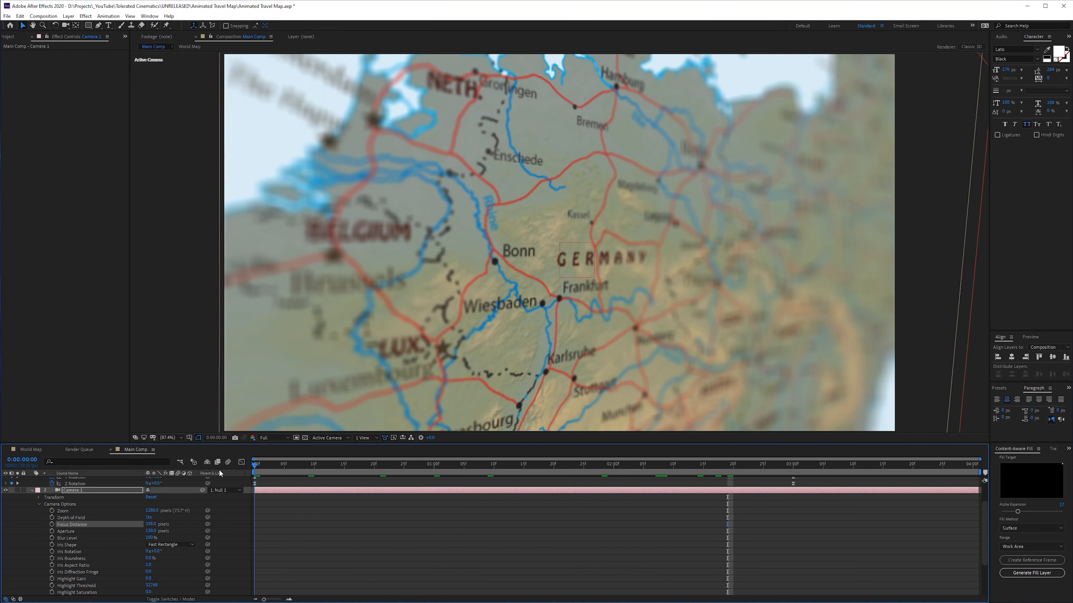
Step: Keyframe Camera 1's Focus Distance over time and raise the Aperture to 75
left_click(787, 464)
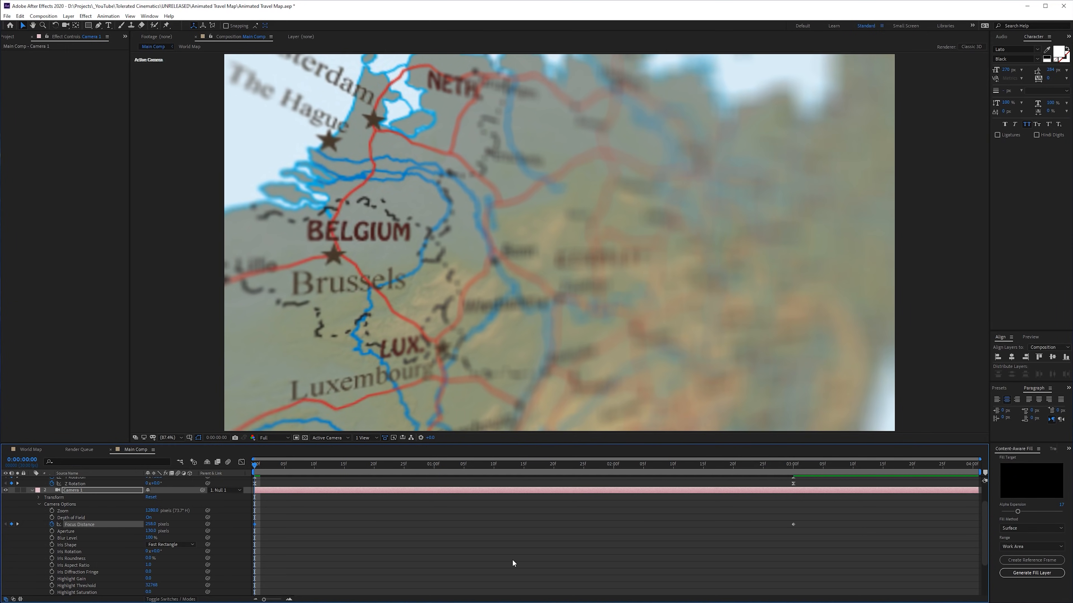
left_click(298, 472)
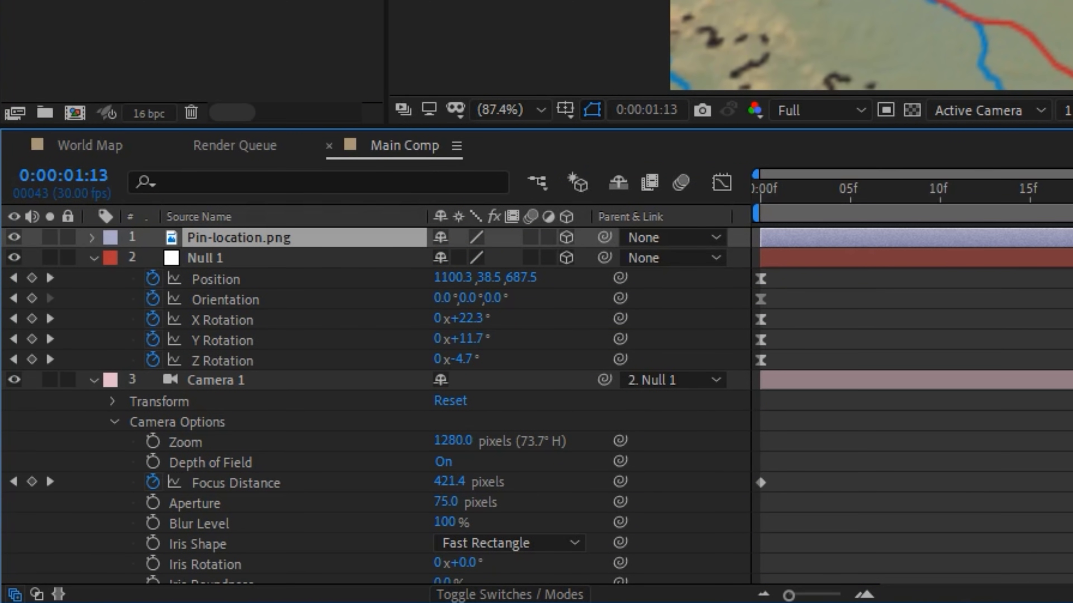
Step: Place the 3D Pin-location.png layer over Moscow at 25% scale and adjust its rotation
left_click(101, 237)
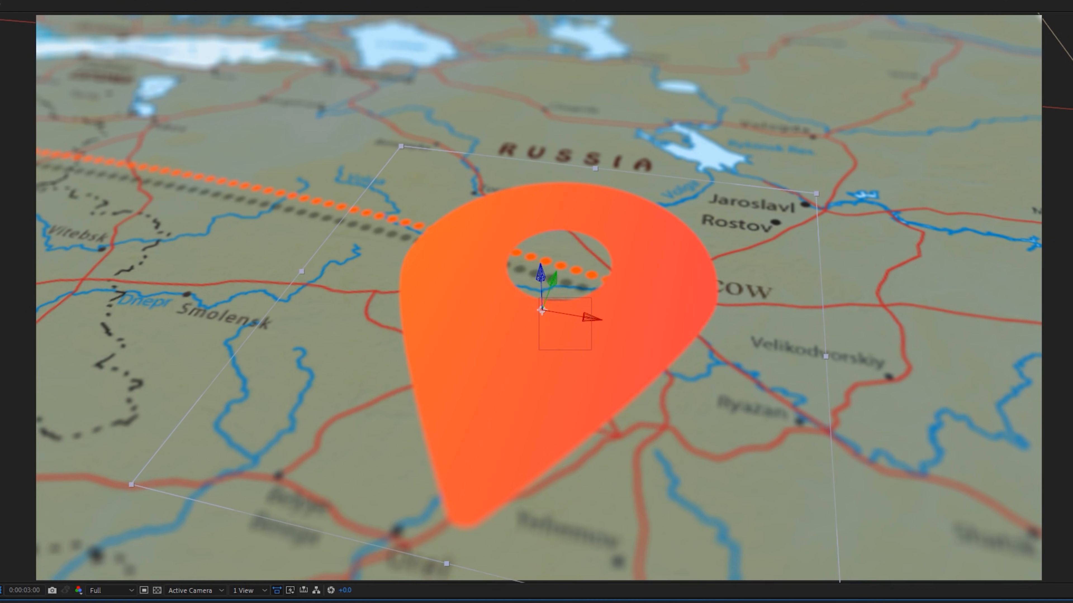
left_click_drag(540, 308, 592, 167)
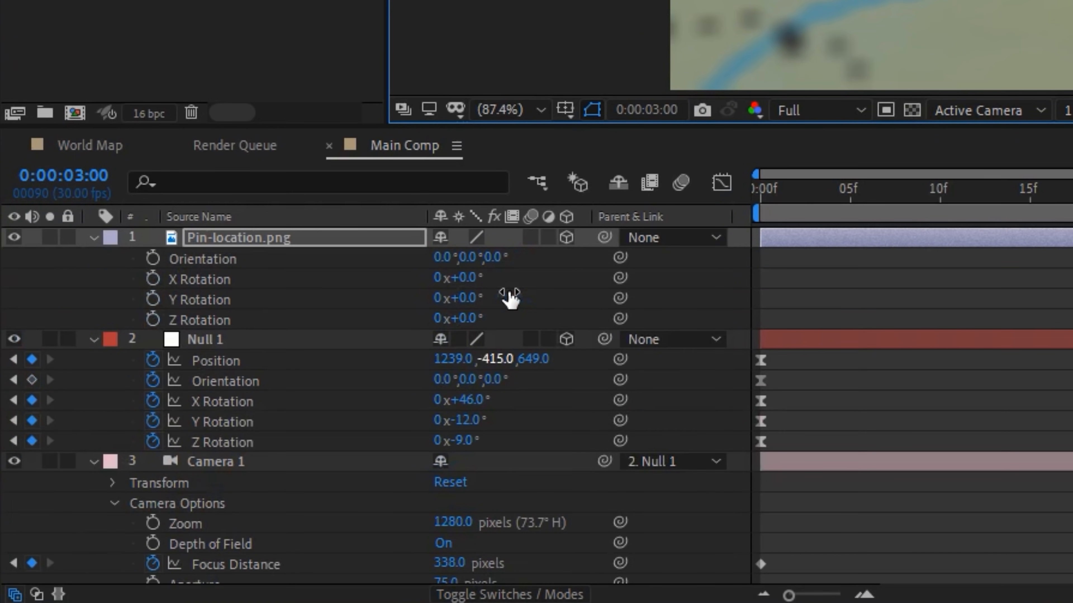
left_click_drag(478, 299, 454, 298)
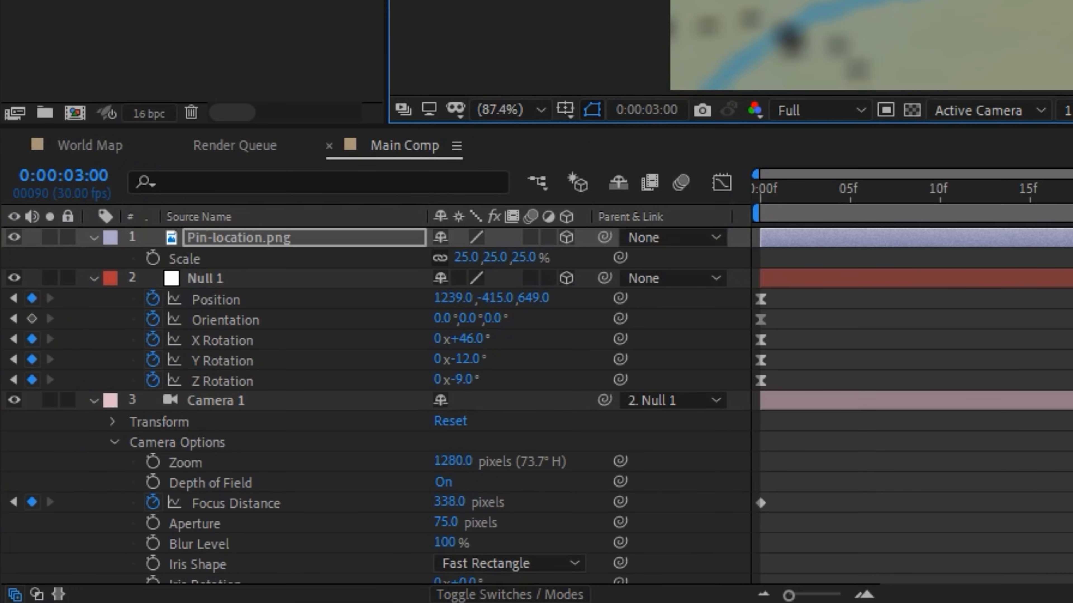
mouse_move(171, 271)
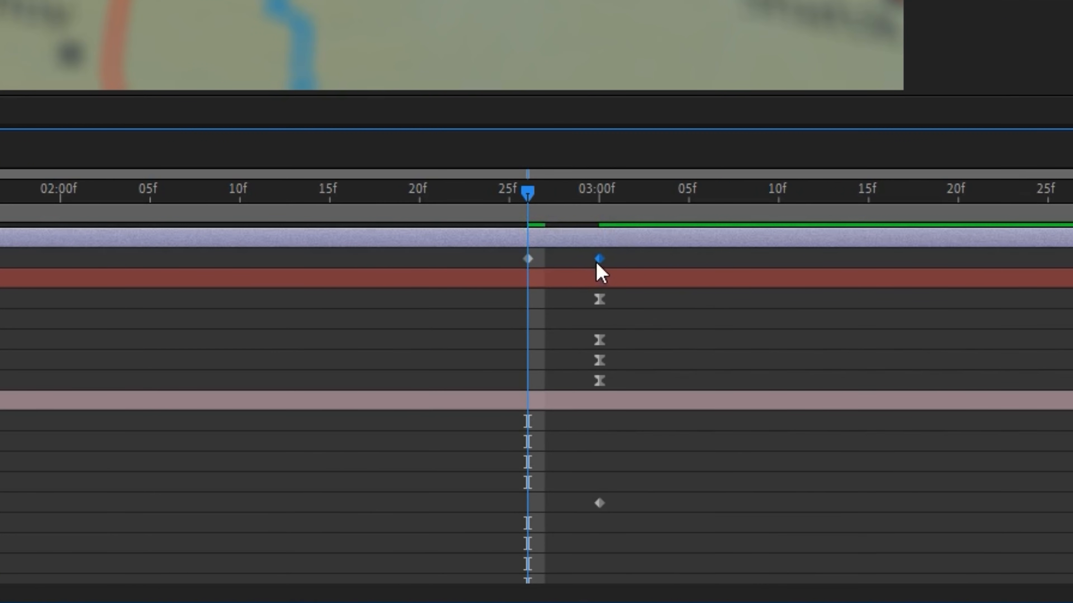
Step: Apply Easy Ease In to the pin's Scale keyframes near 3:00, ending at 25%
right_click(598, 258)
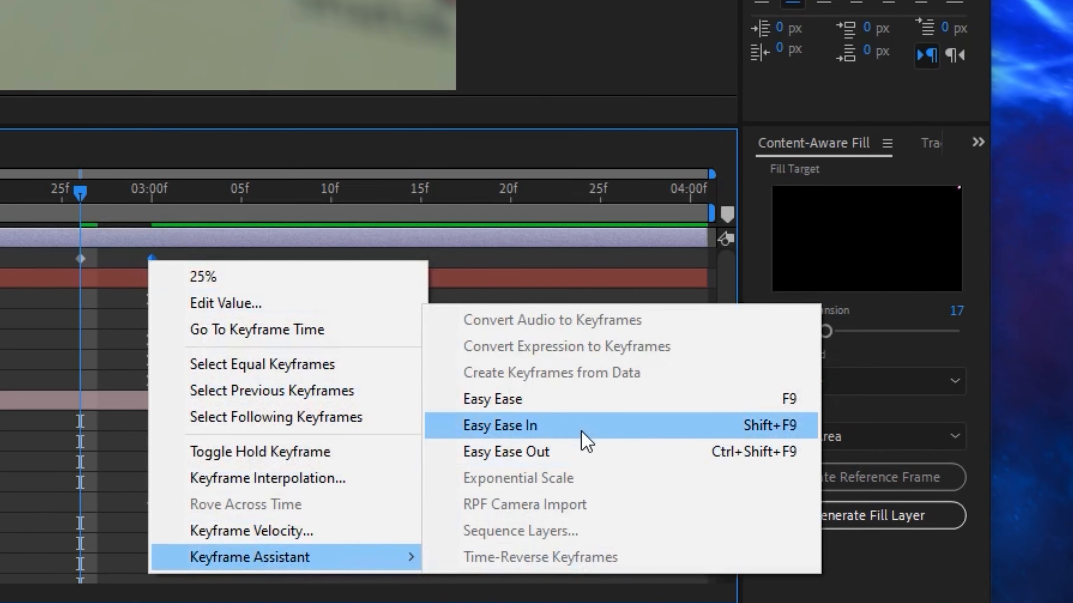
left_click(500, 425)
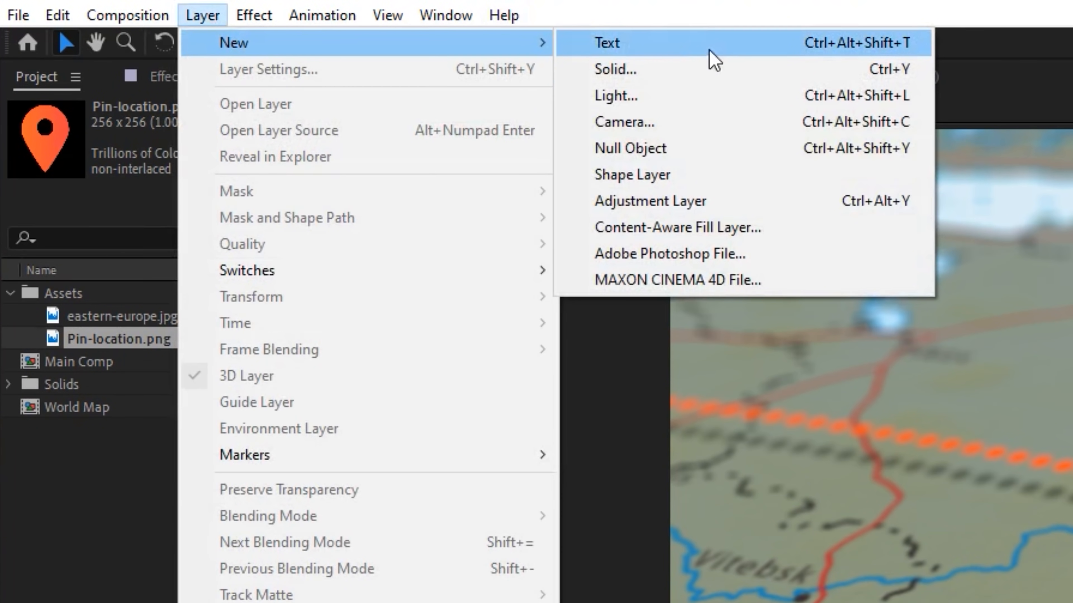
Step: Create Red Solid 1 and draw two elliptical masks, Mask 1 and Mask 2, at the landing point
left_click(613, 68)
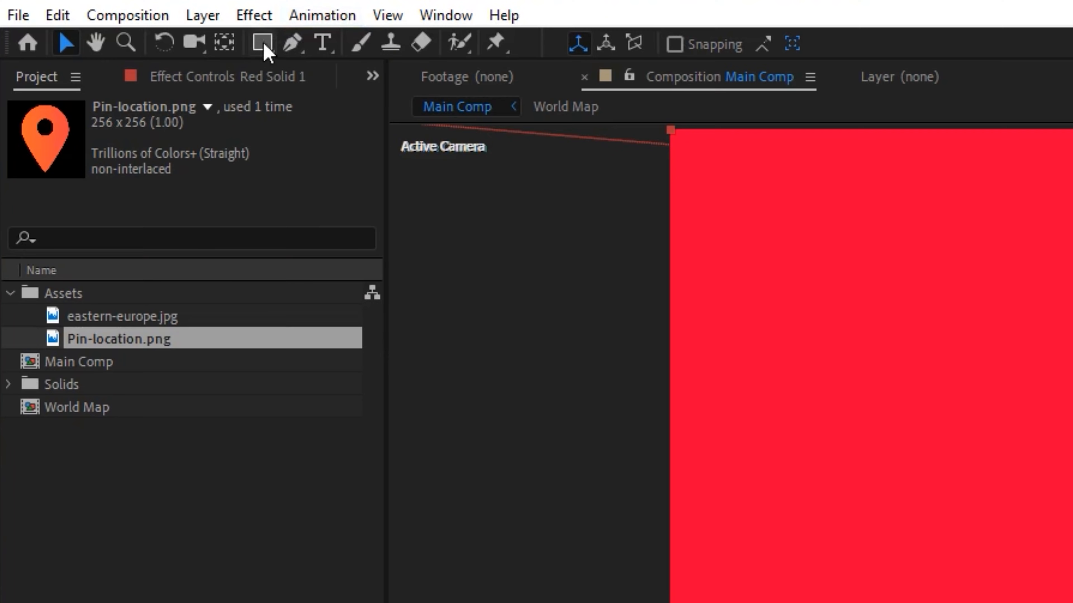
left_click(262, 43)
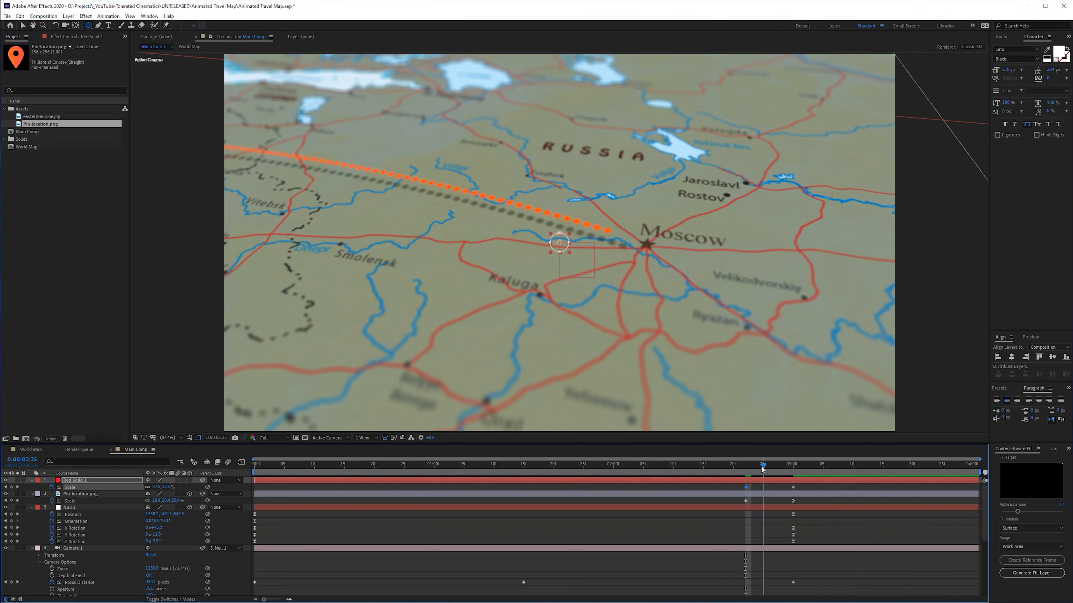
left_click(792, 464)
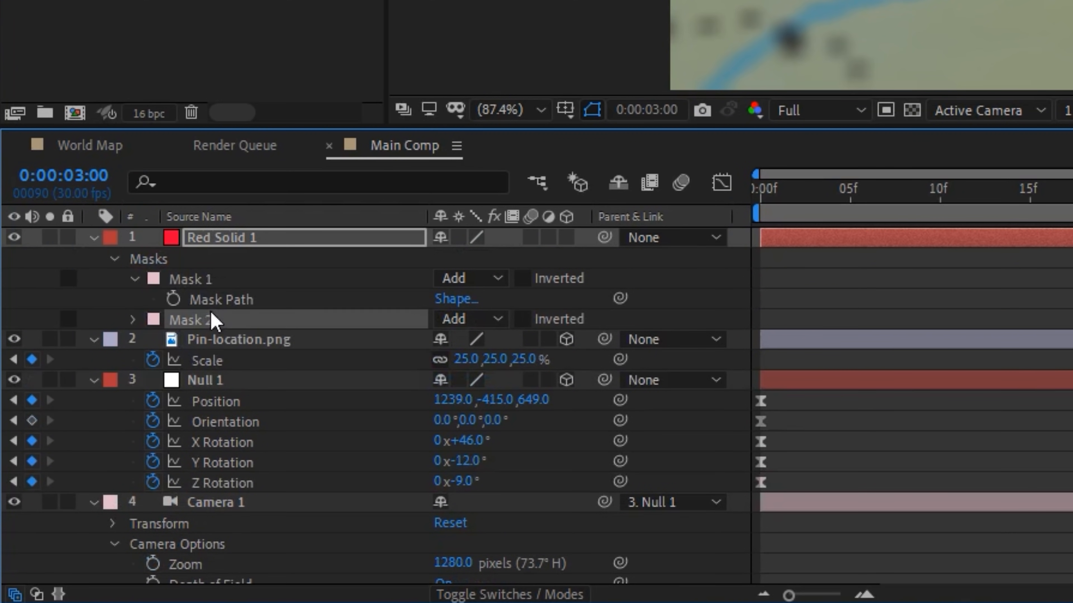
Step: Set Mask 2 to Subtract and ease the keyframed Mask Expansion, Scale and Opacity around 3:00
left_click(471, 319)
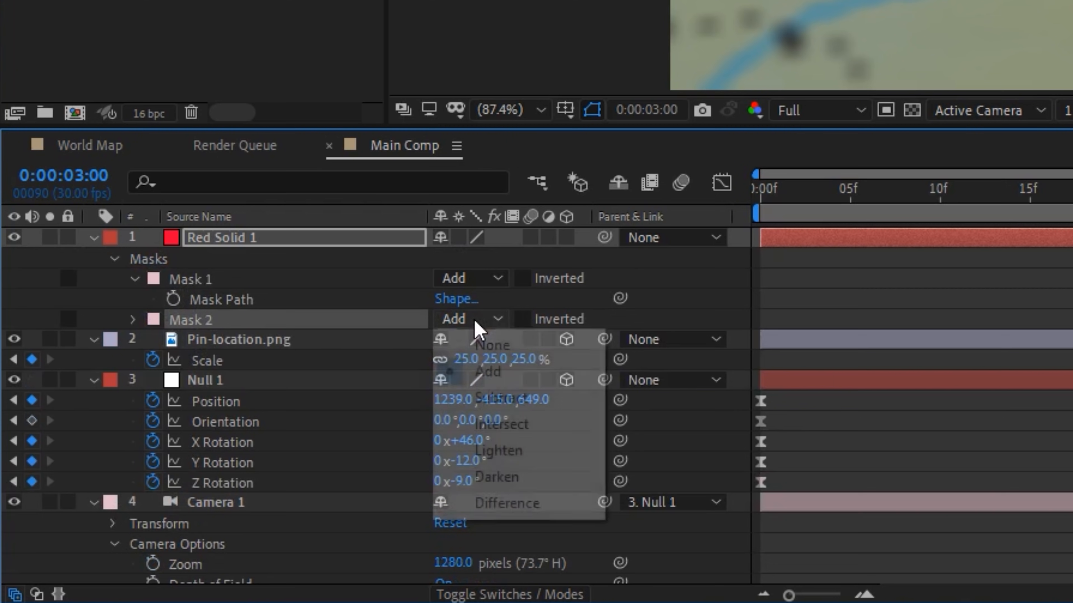
left_click(500, 398)
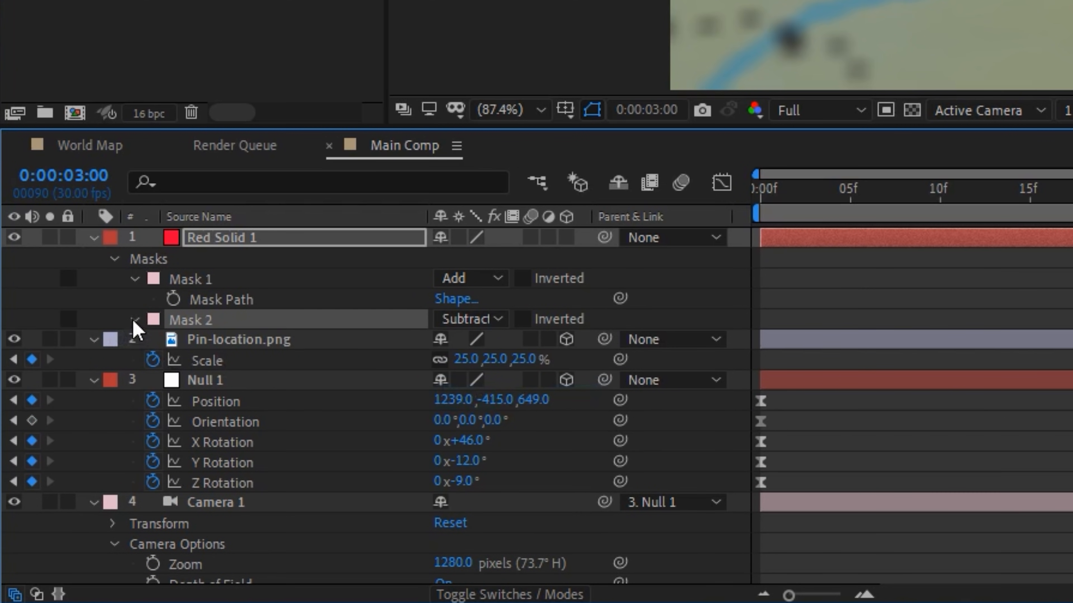
left_click(134, 319)
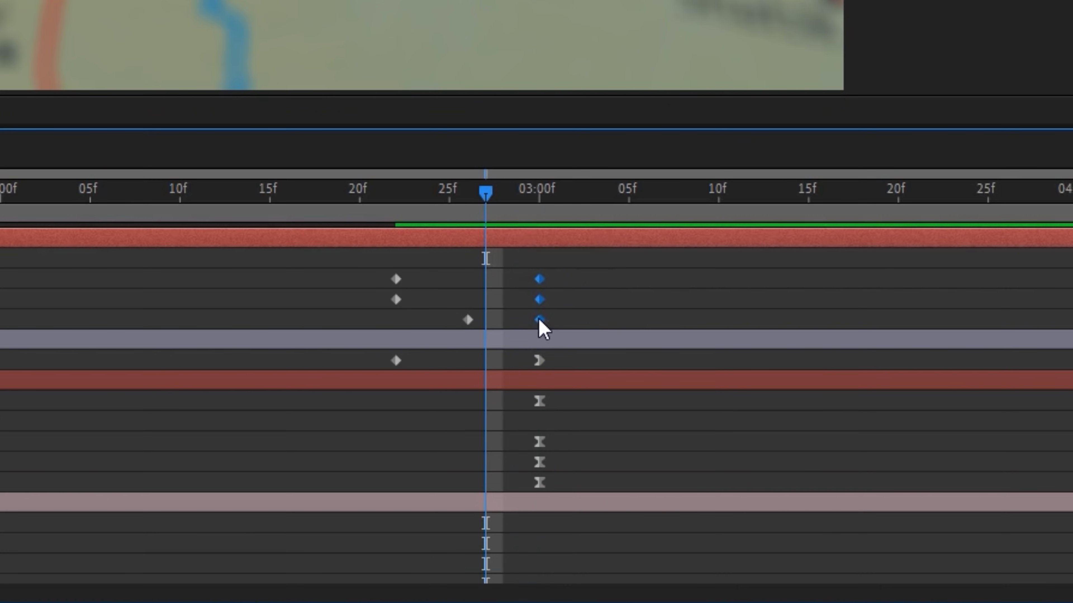
right_click(539, 321)
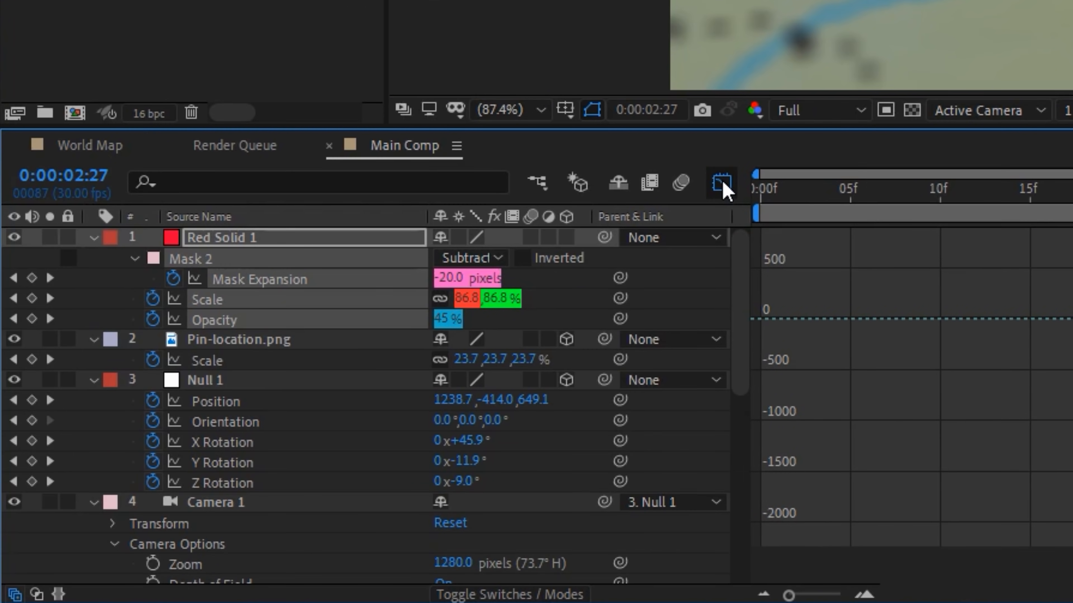
Step: Drag the ring solid's 3D gizmo so the ellipse lies flat around the Moscow pin
left_click(720, 182)
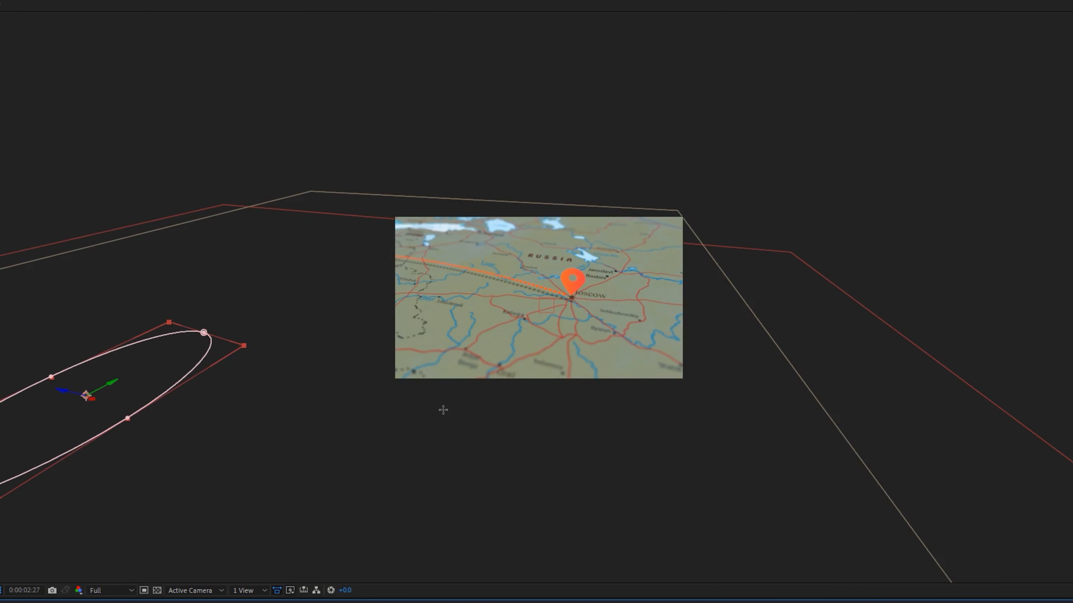
mouse_move(109, 385)
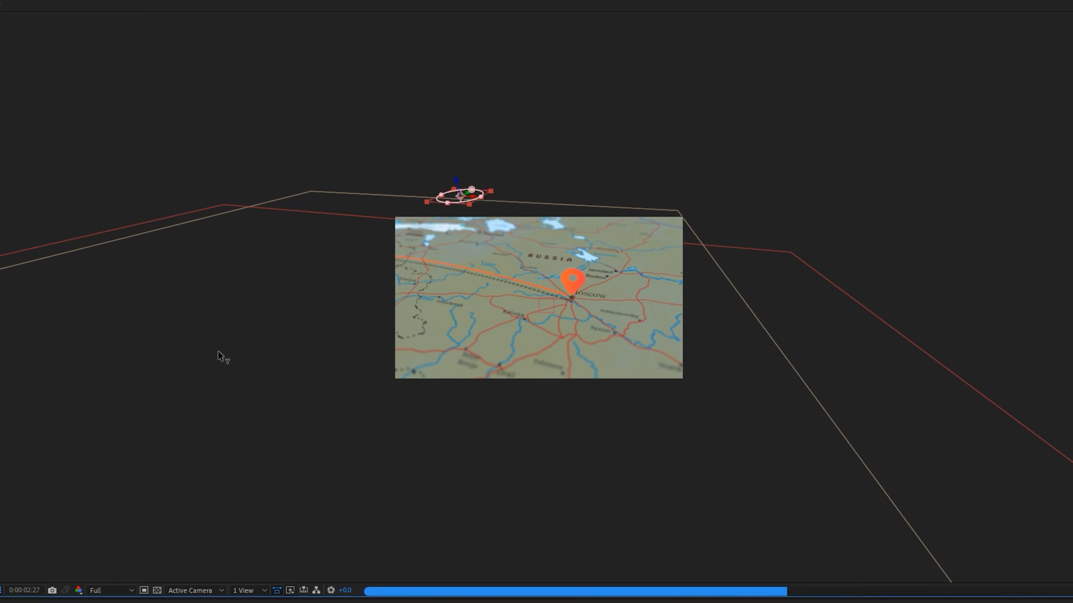
left_click_drag(462, 195, 375, 240)
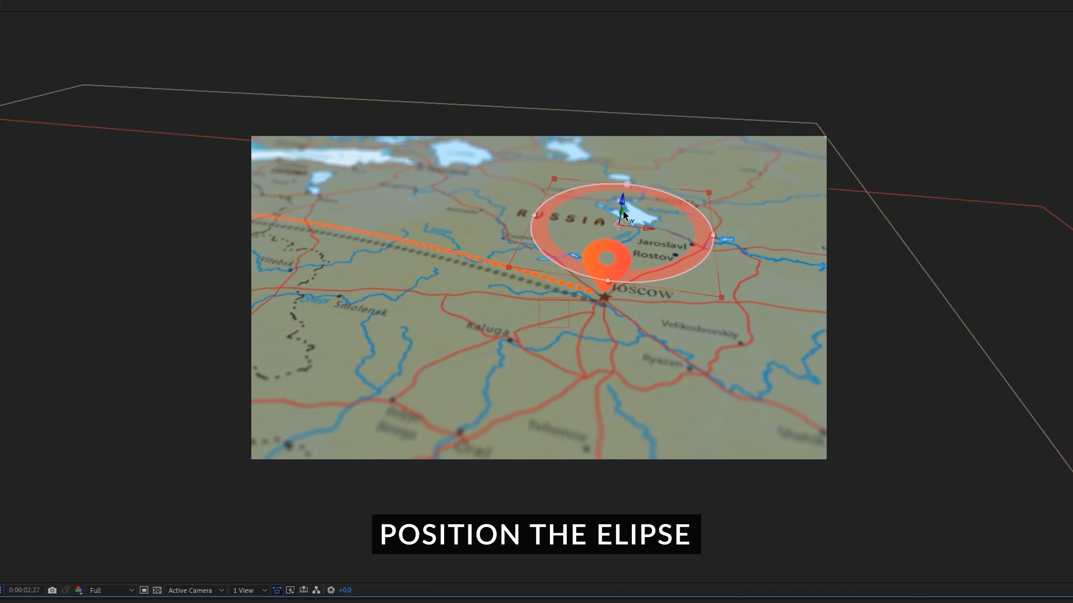
left_click_drag(624, 229, 603, 300)
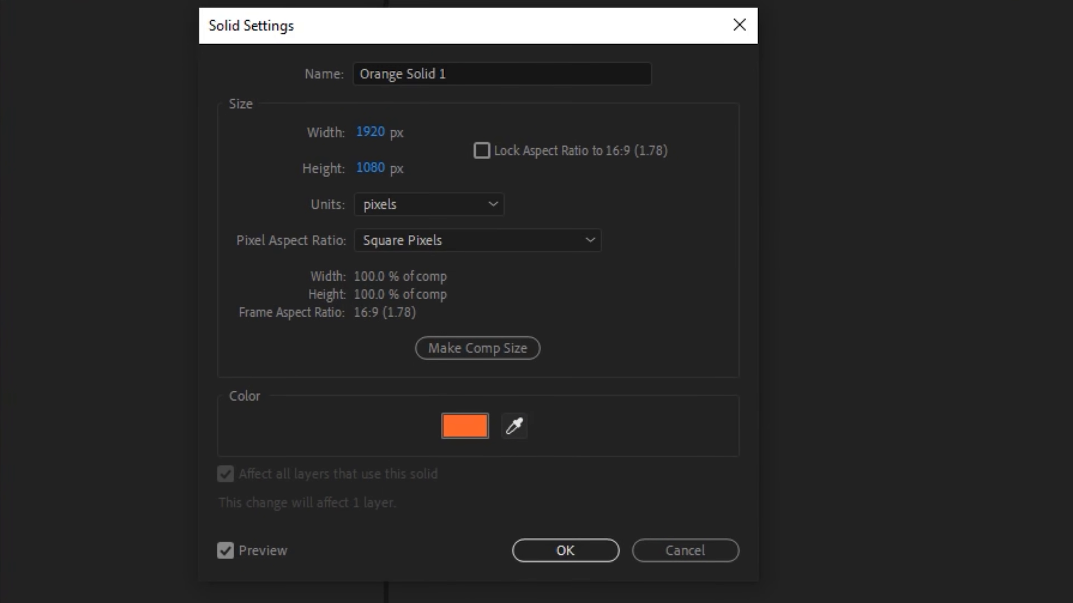
Step: Confirm the Solid Settings so the ring becomes 'Orange Solid 1' in orange
left_click(565, 551)
type("dro")
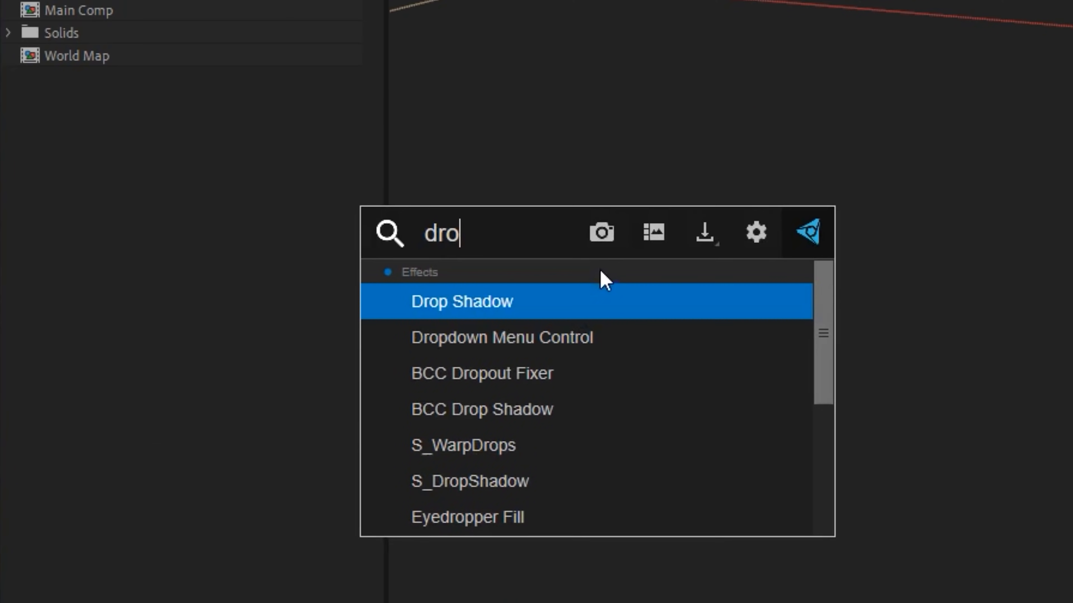
Step: Apply Drop Shadow to Pin-location.png, soften it, and check the ring at the landing frame
double_click(462, 301)
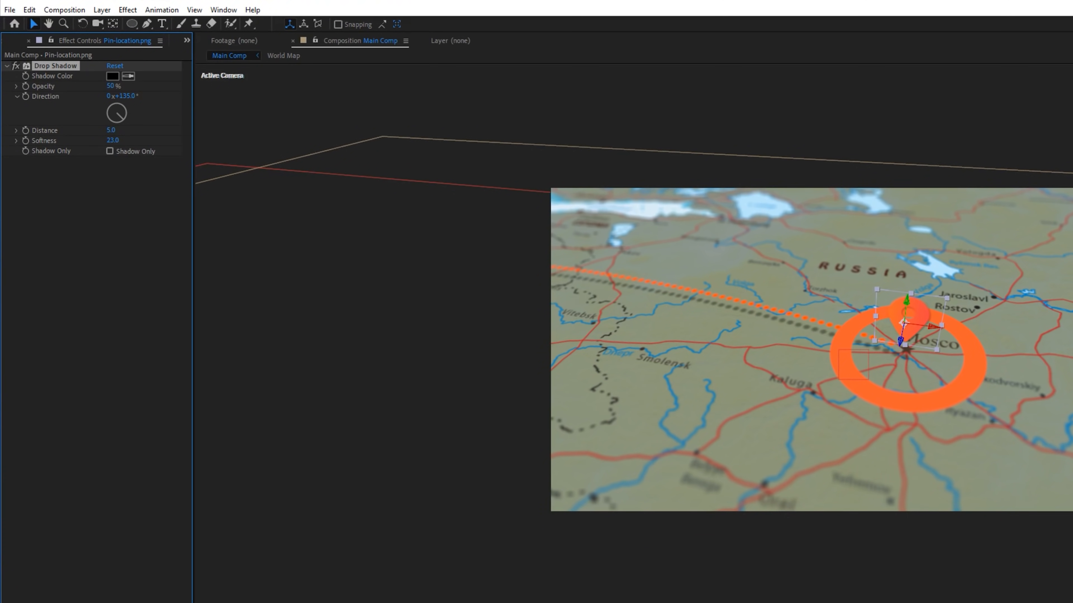
left_click_drag(111, 131, 123, 130)
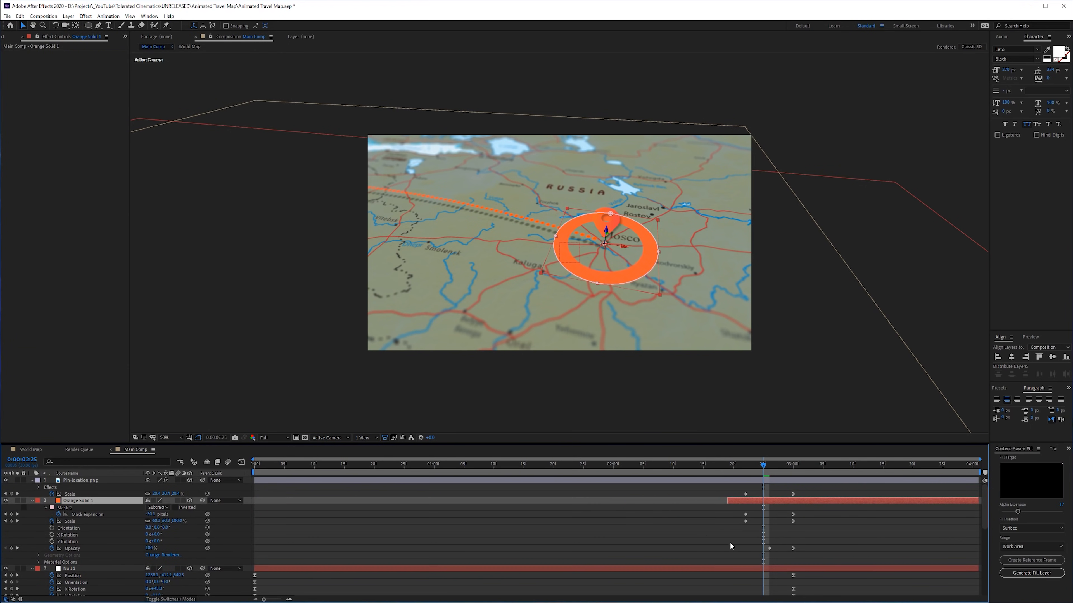
left_click(793, 463)
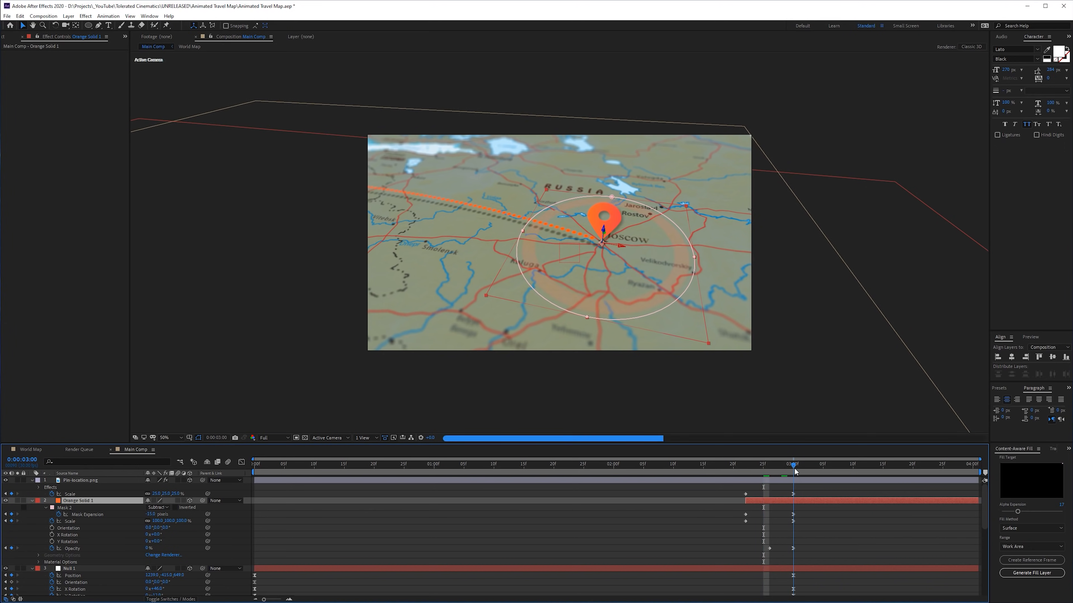